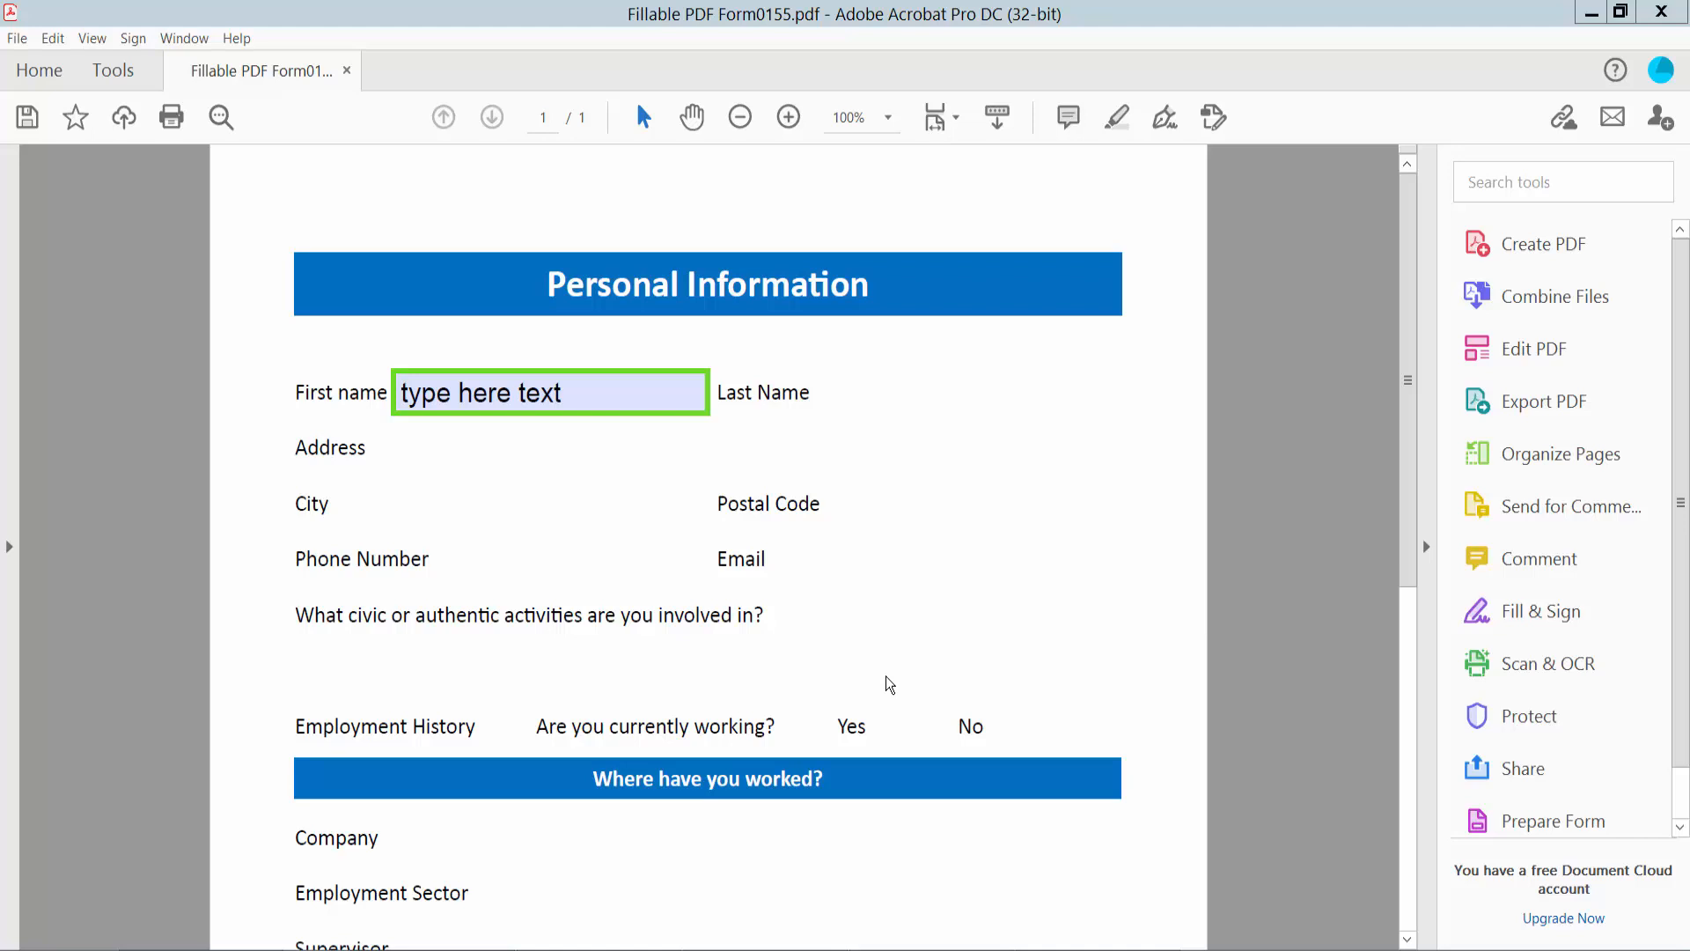
mouse_move(1020, 338)
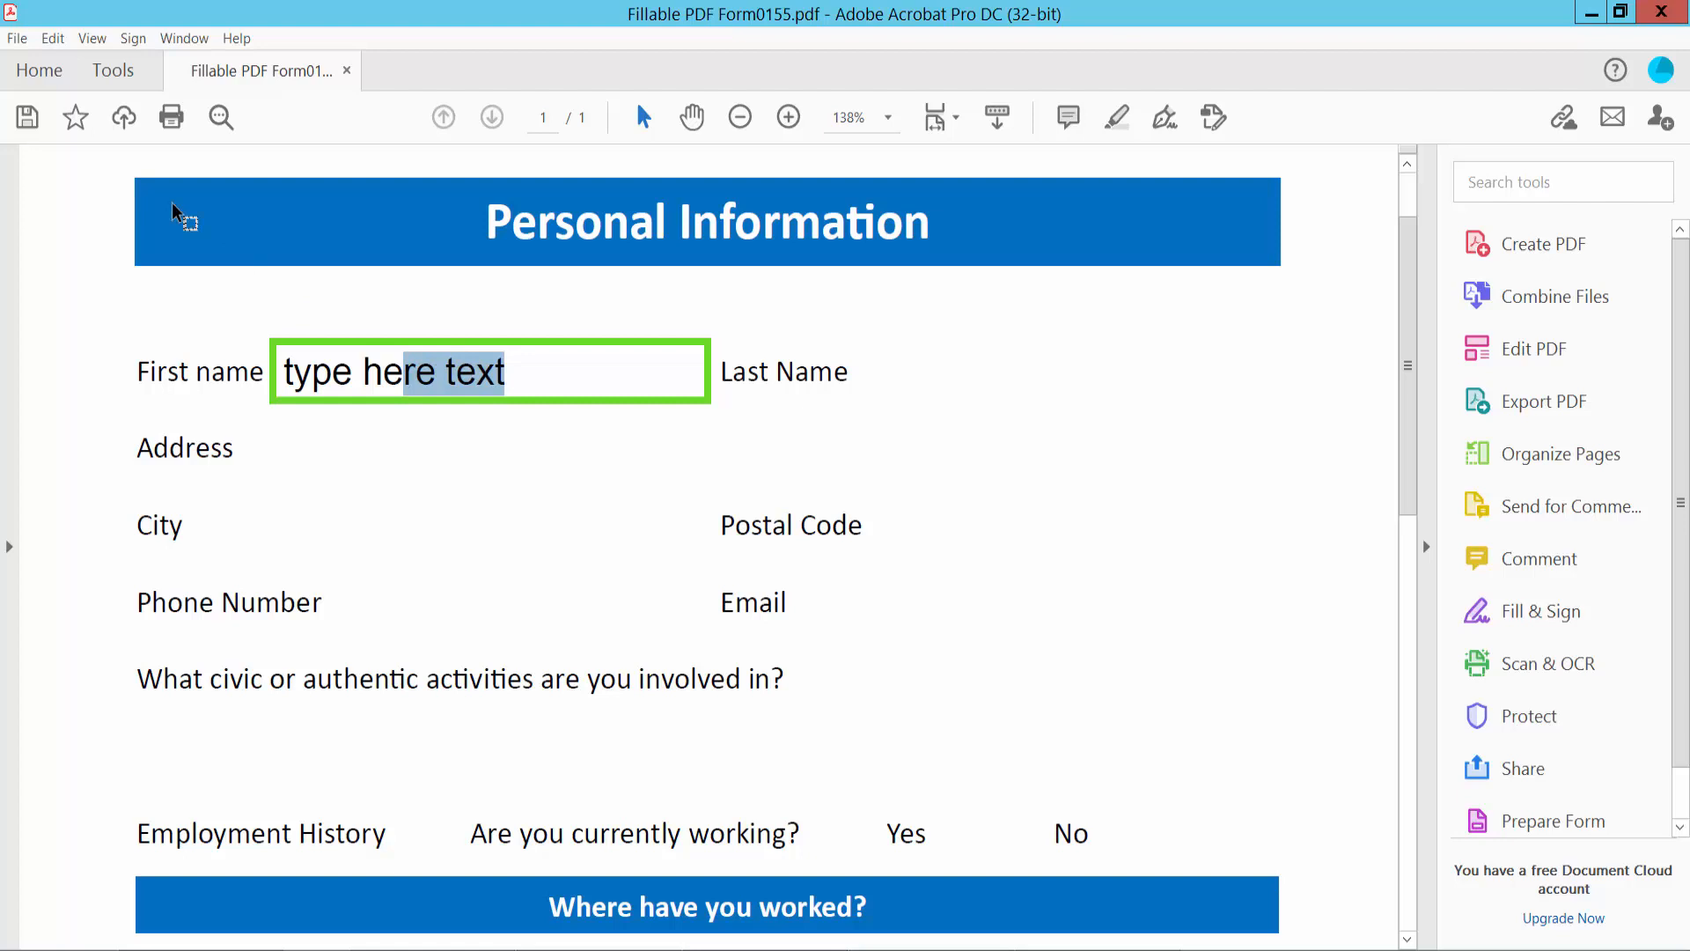
- Show the full Tools collection and scroll to the form tools
left_click(113, 71)
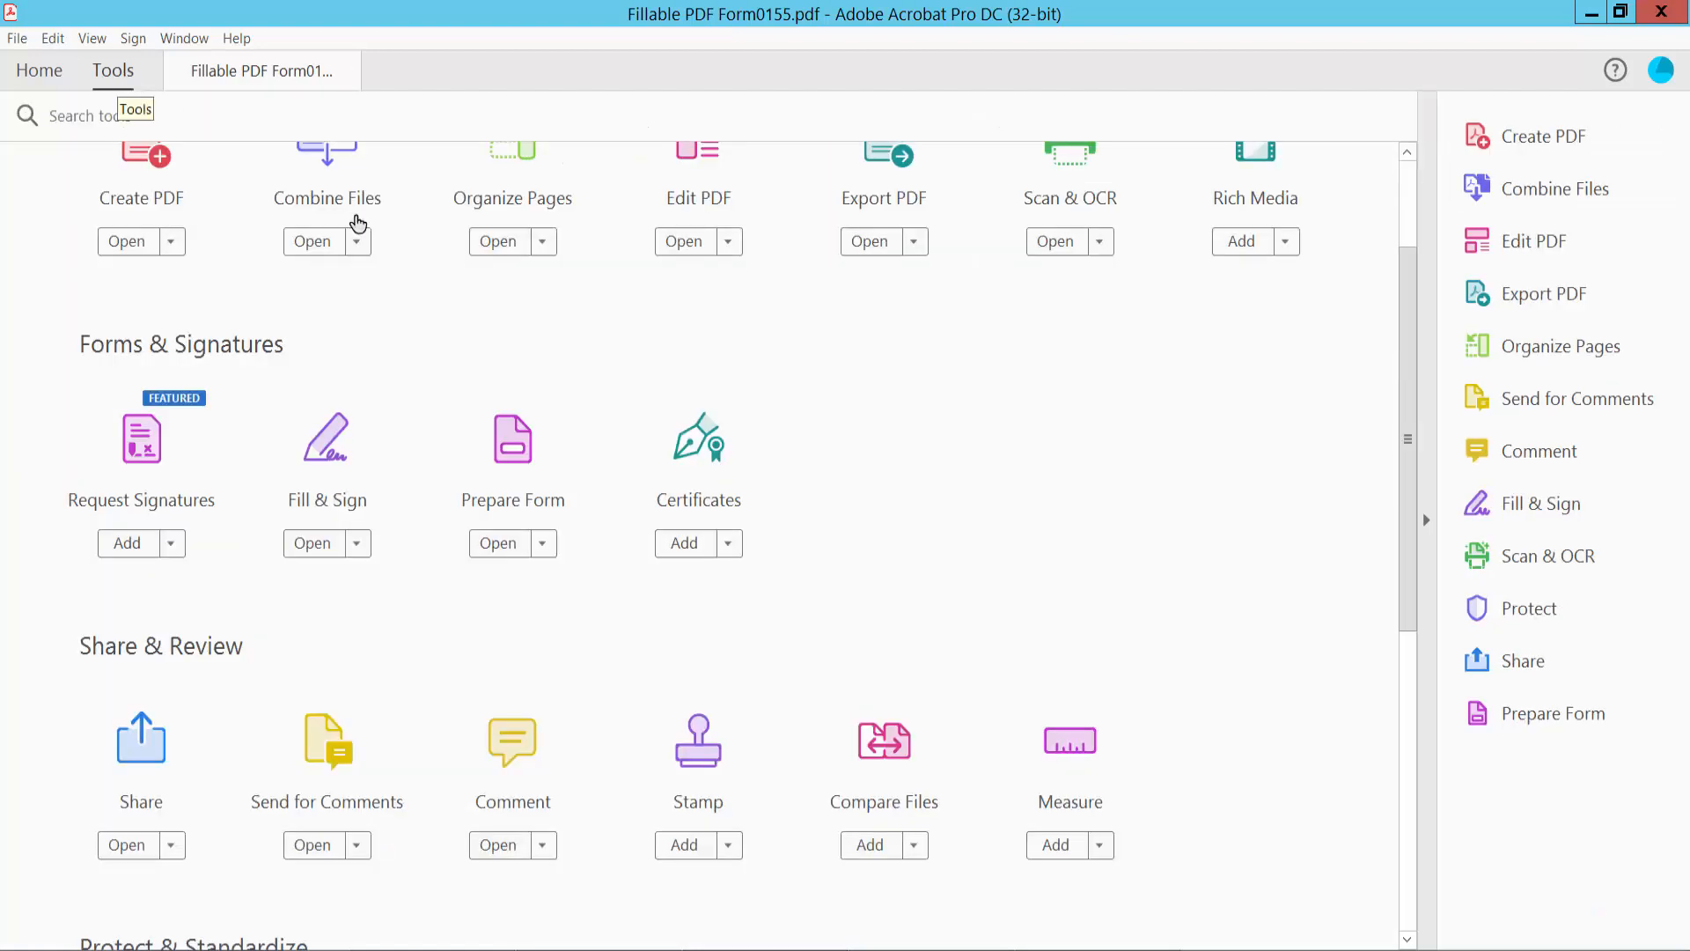
scroll("down", 3)
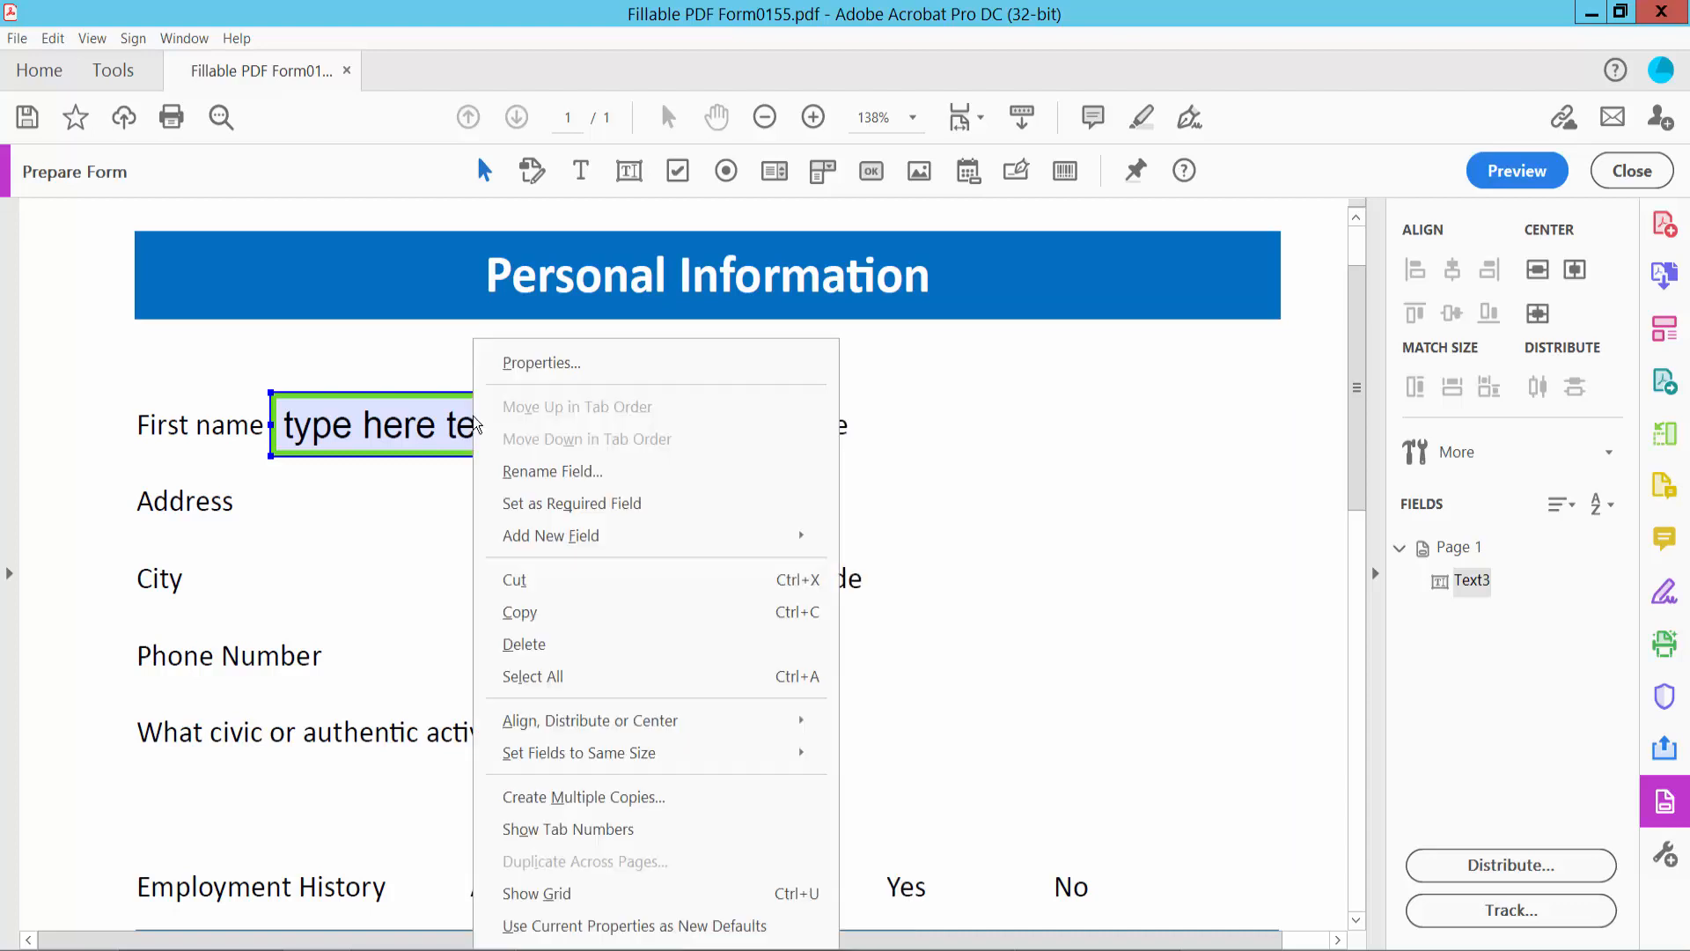
- Set the First name field's Border Color to No Color in its Appearance properties
left_click(539, 363)
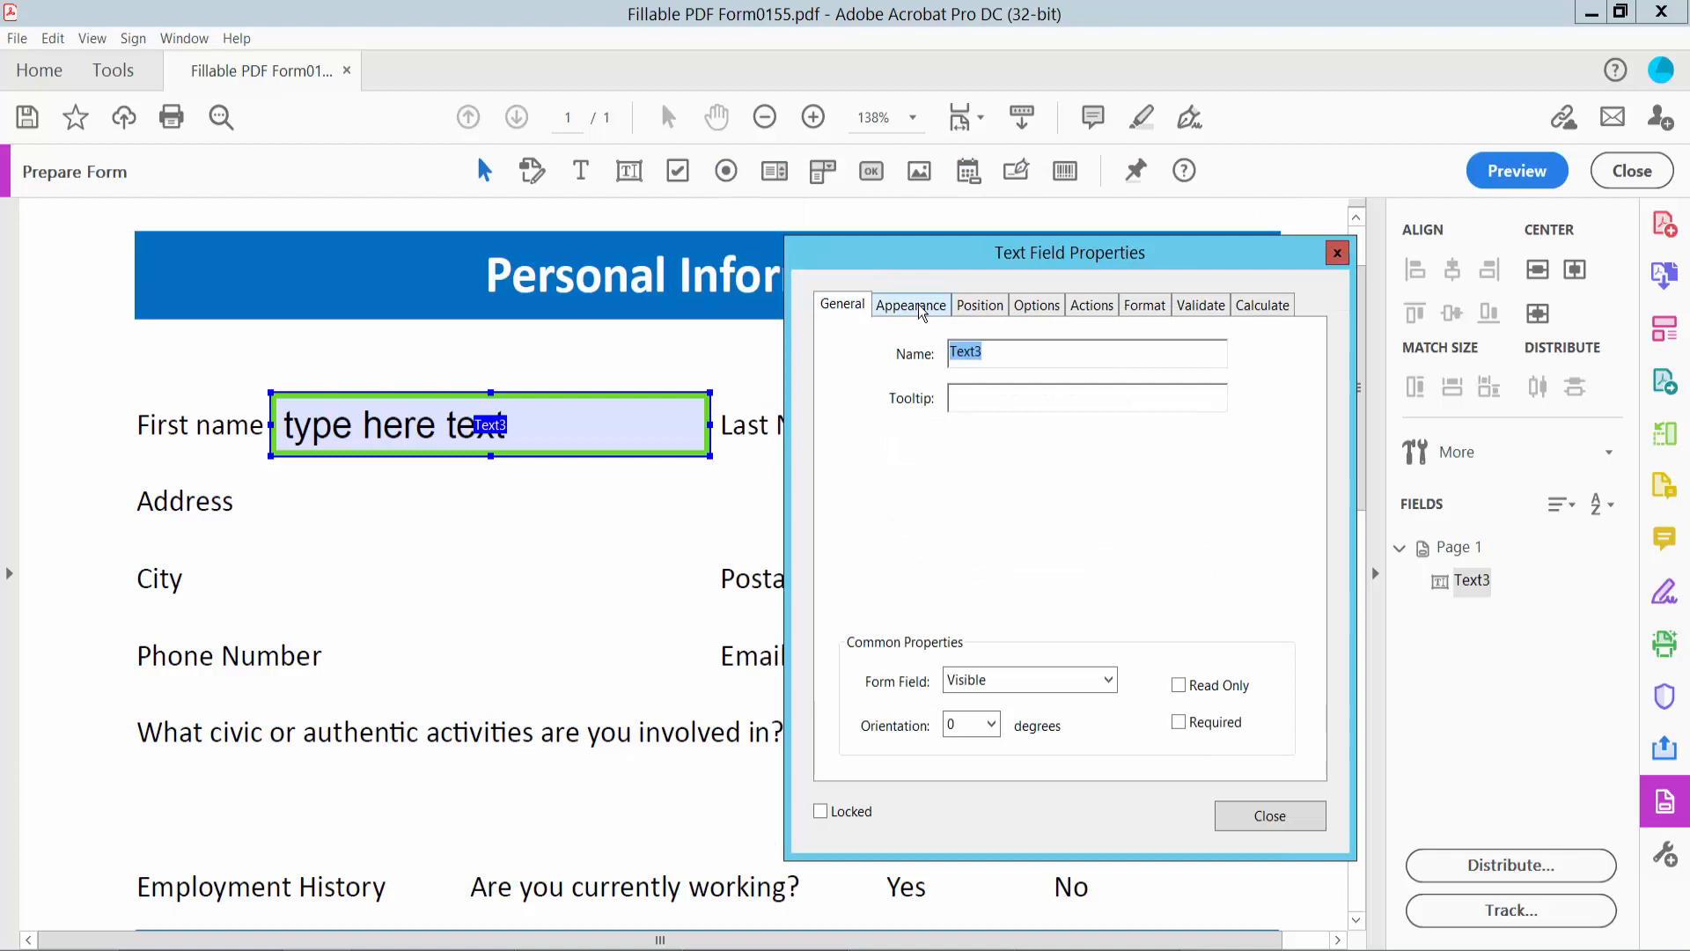
left_click(910, 304)
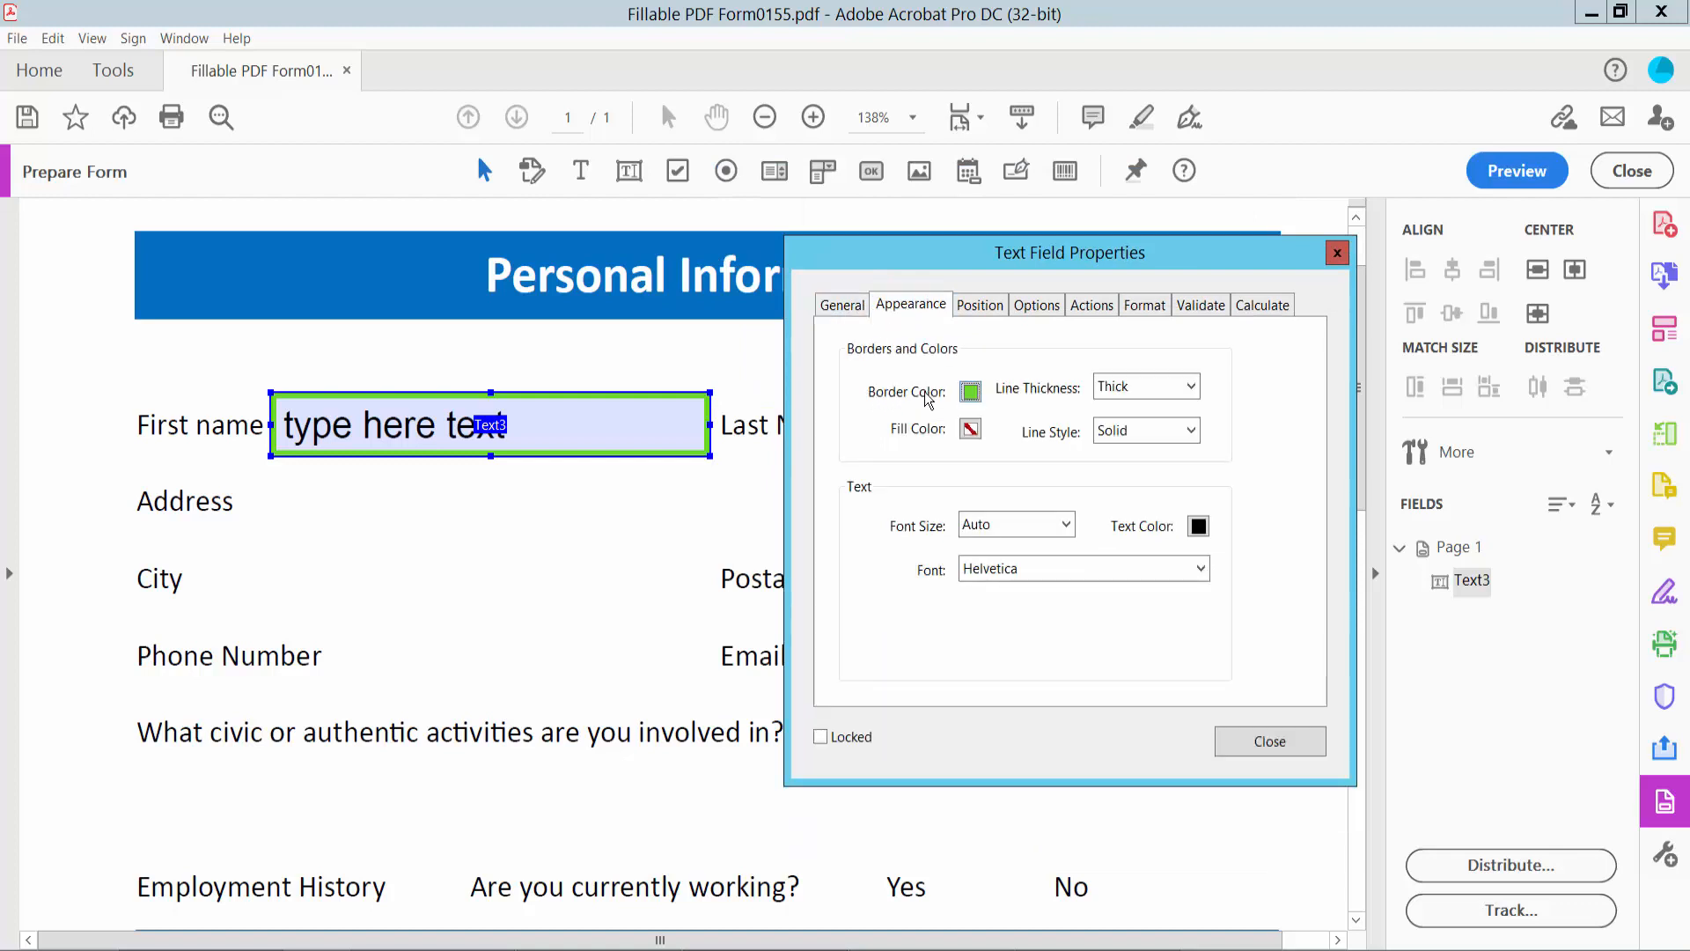
left_click(969, 430)
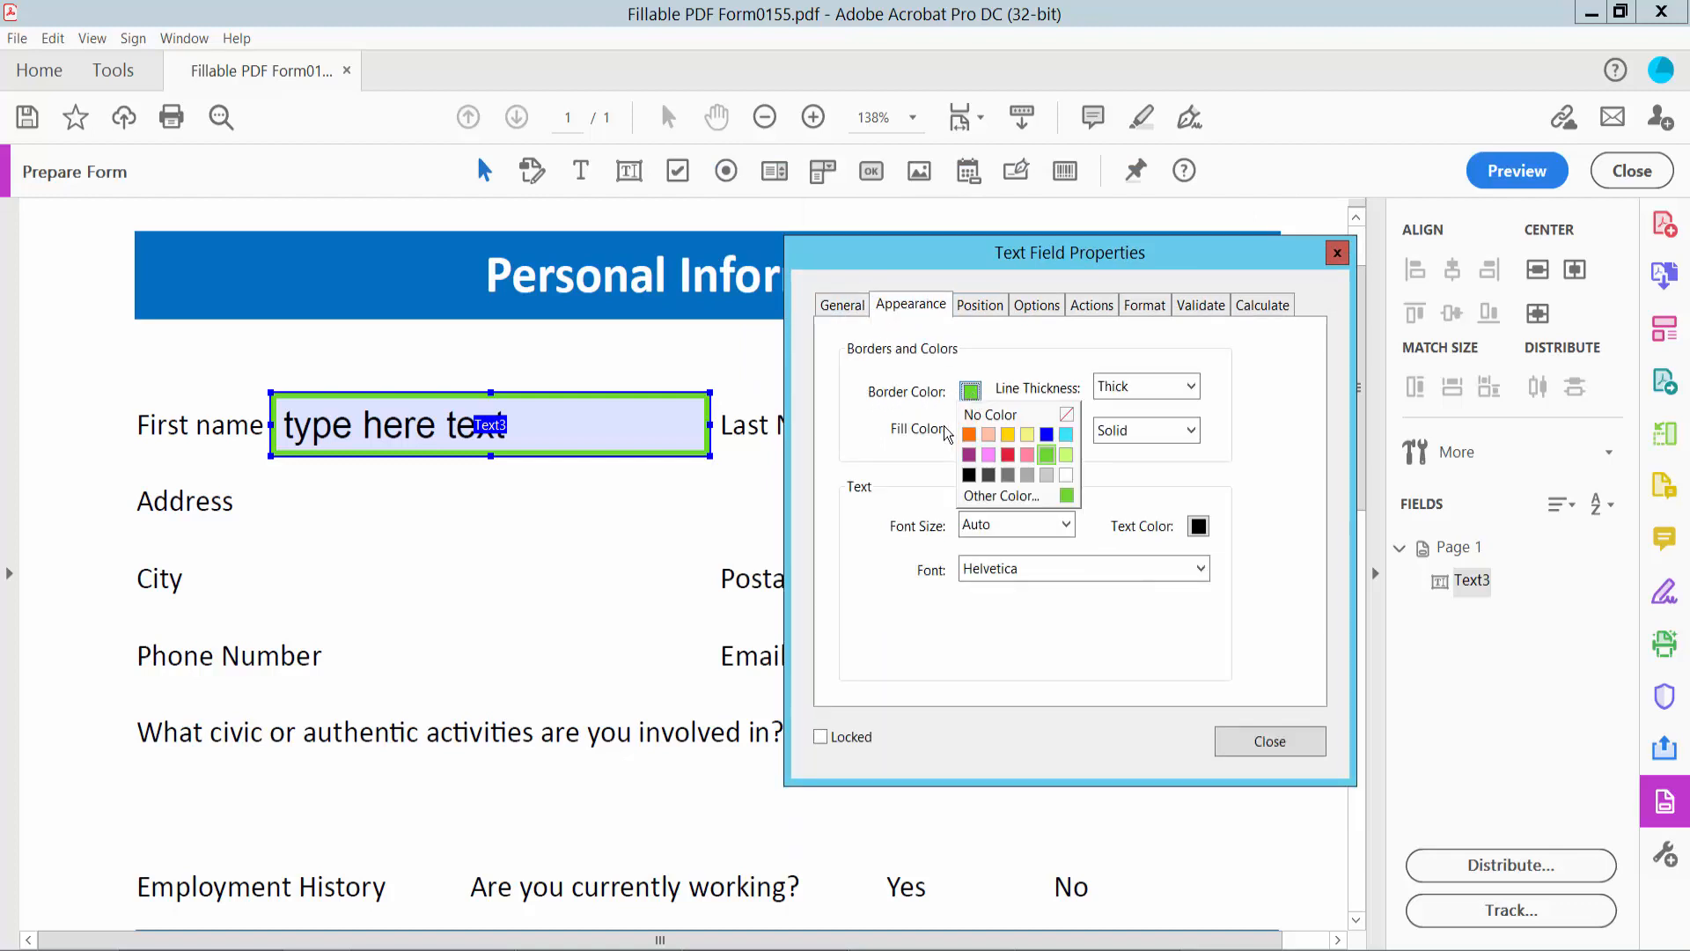
left_click(989, 414)
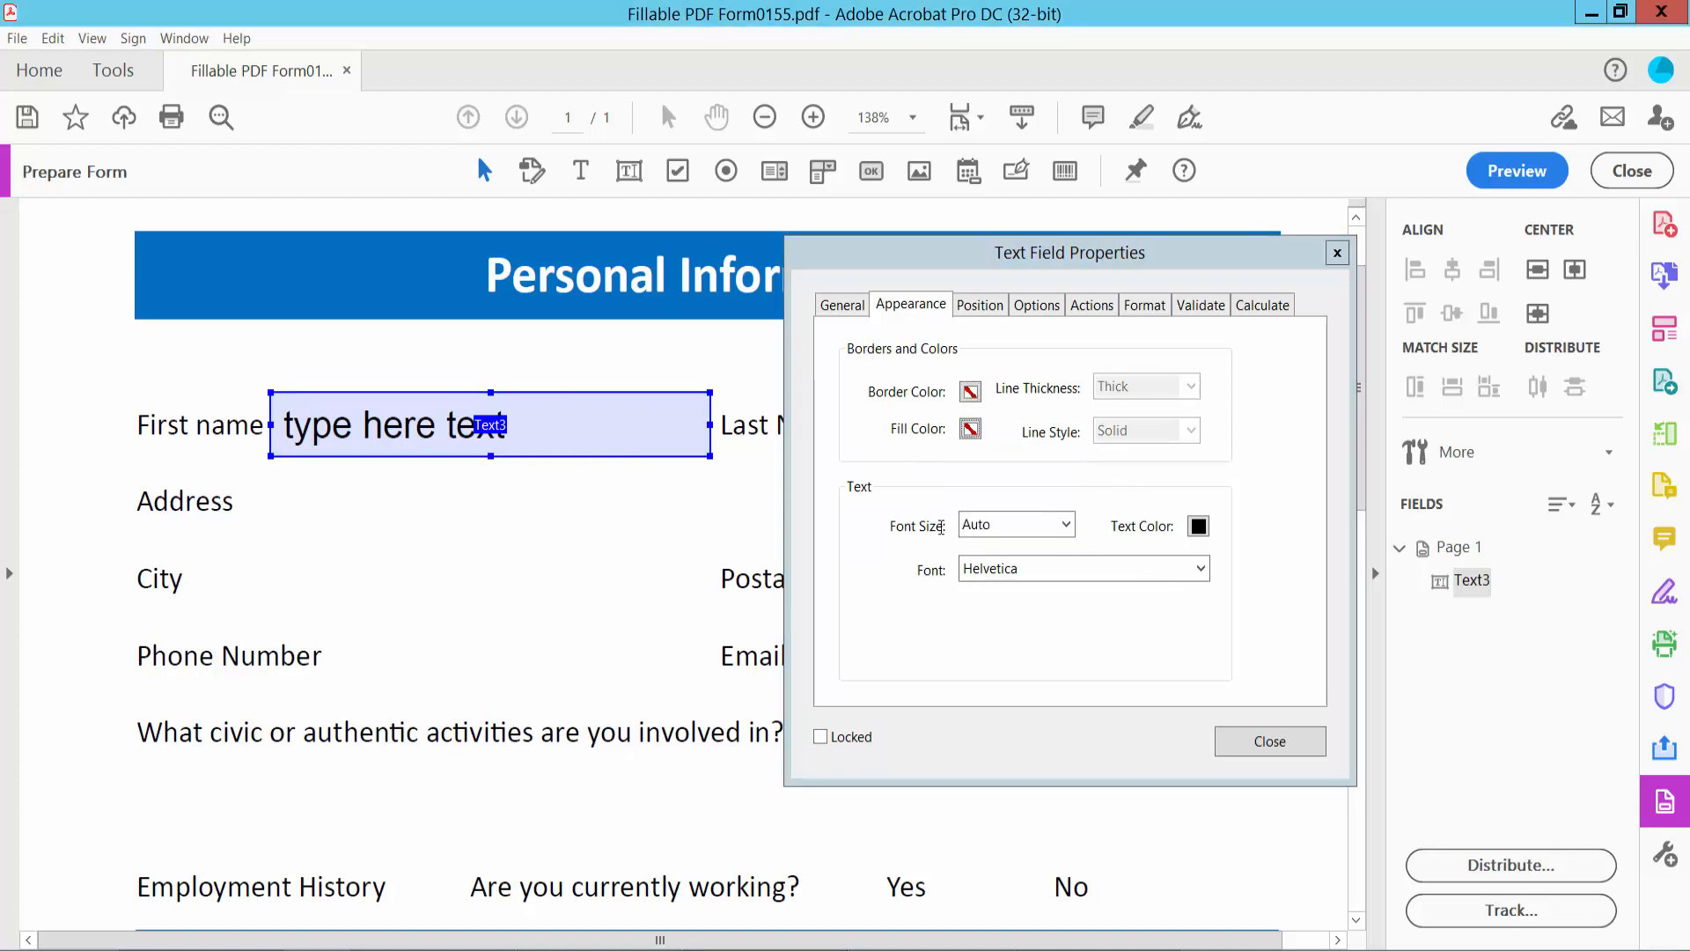
left_click(968, 427)
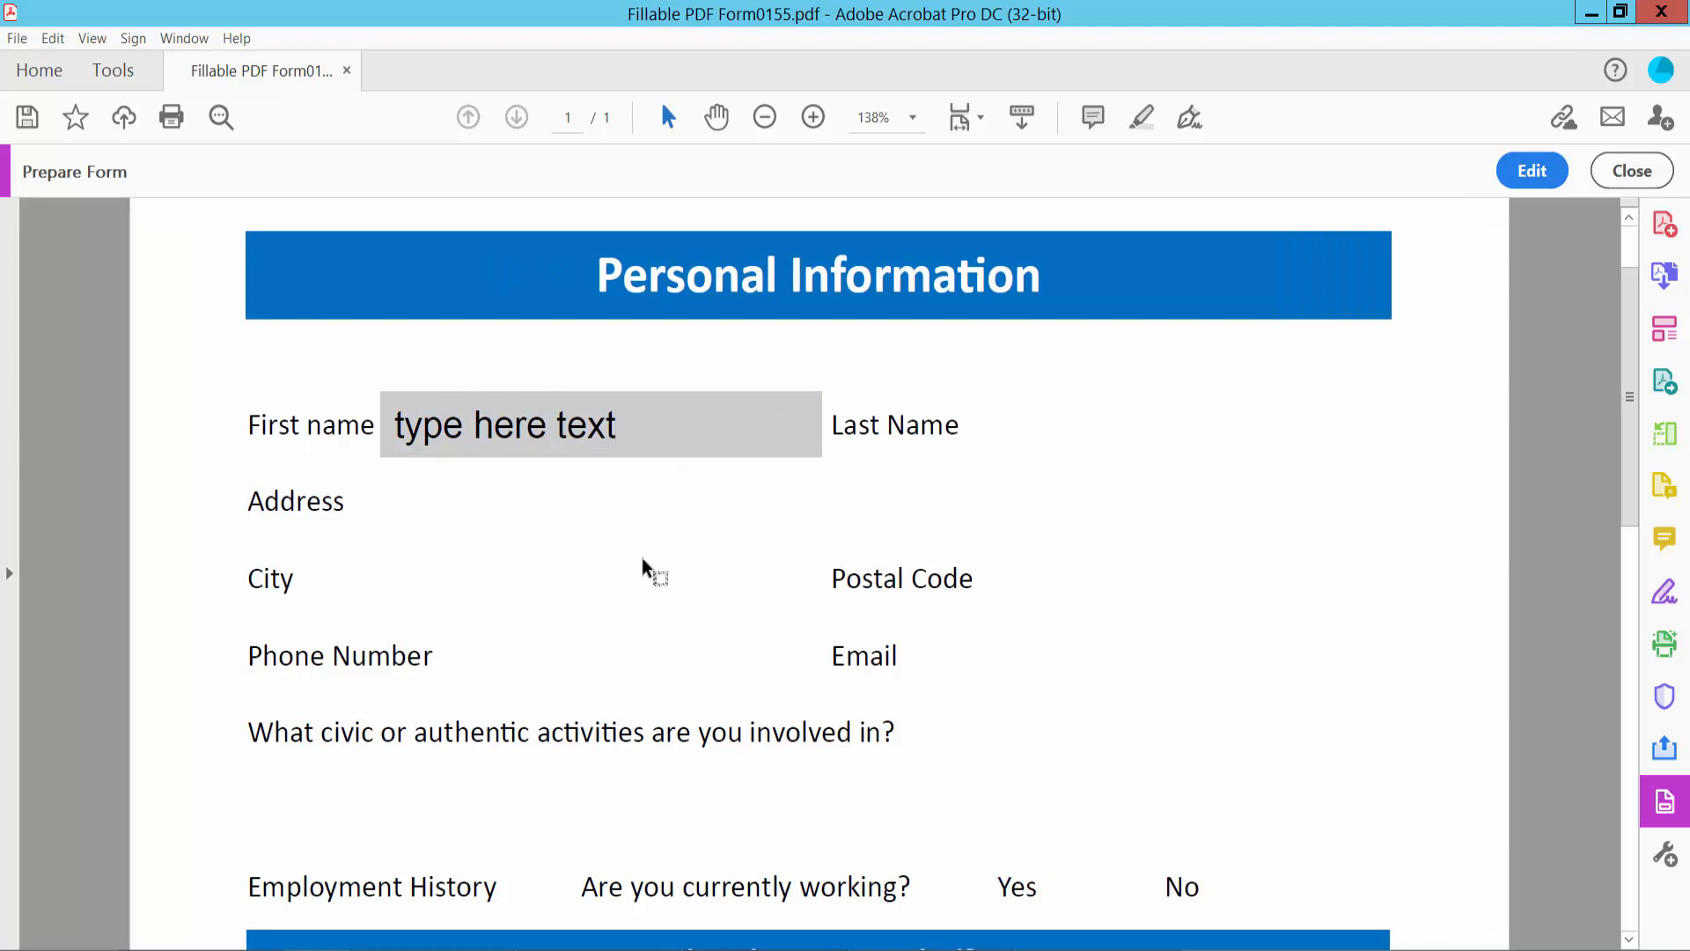
- Exit Prepare Form mode and go to the File menu to save the form
left_click(601, 424)
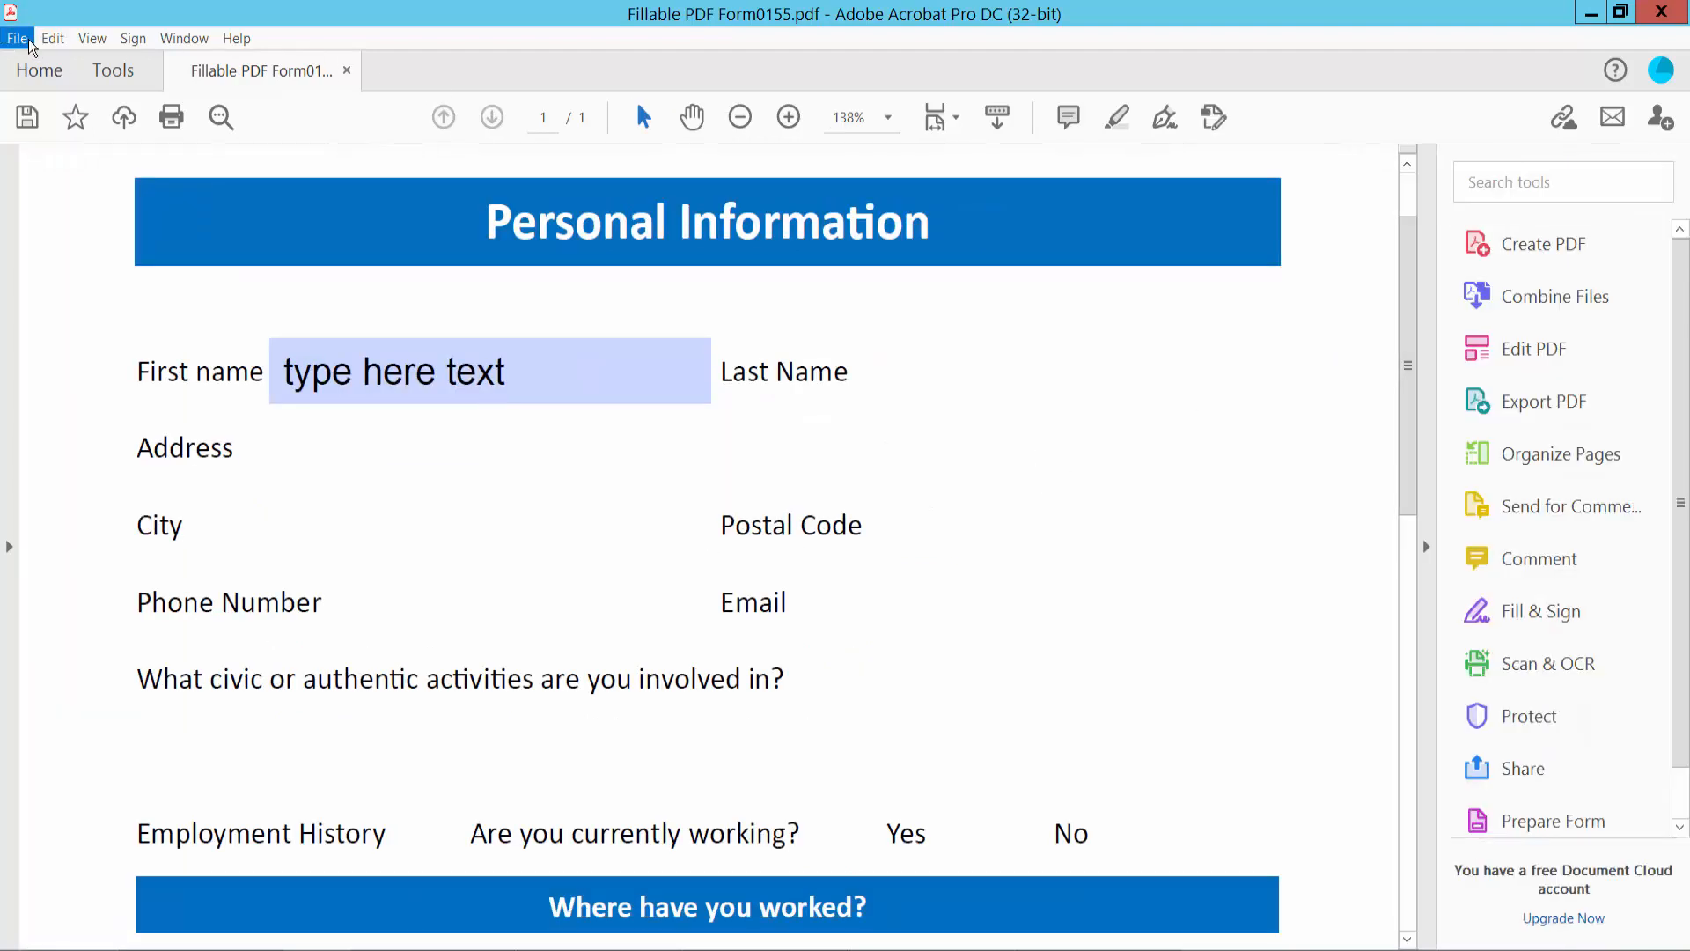
left_click(16, 36)
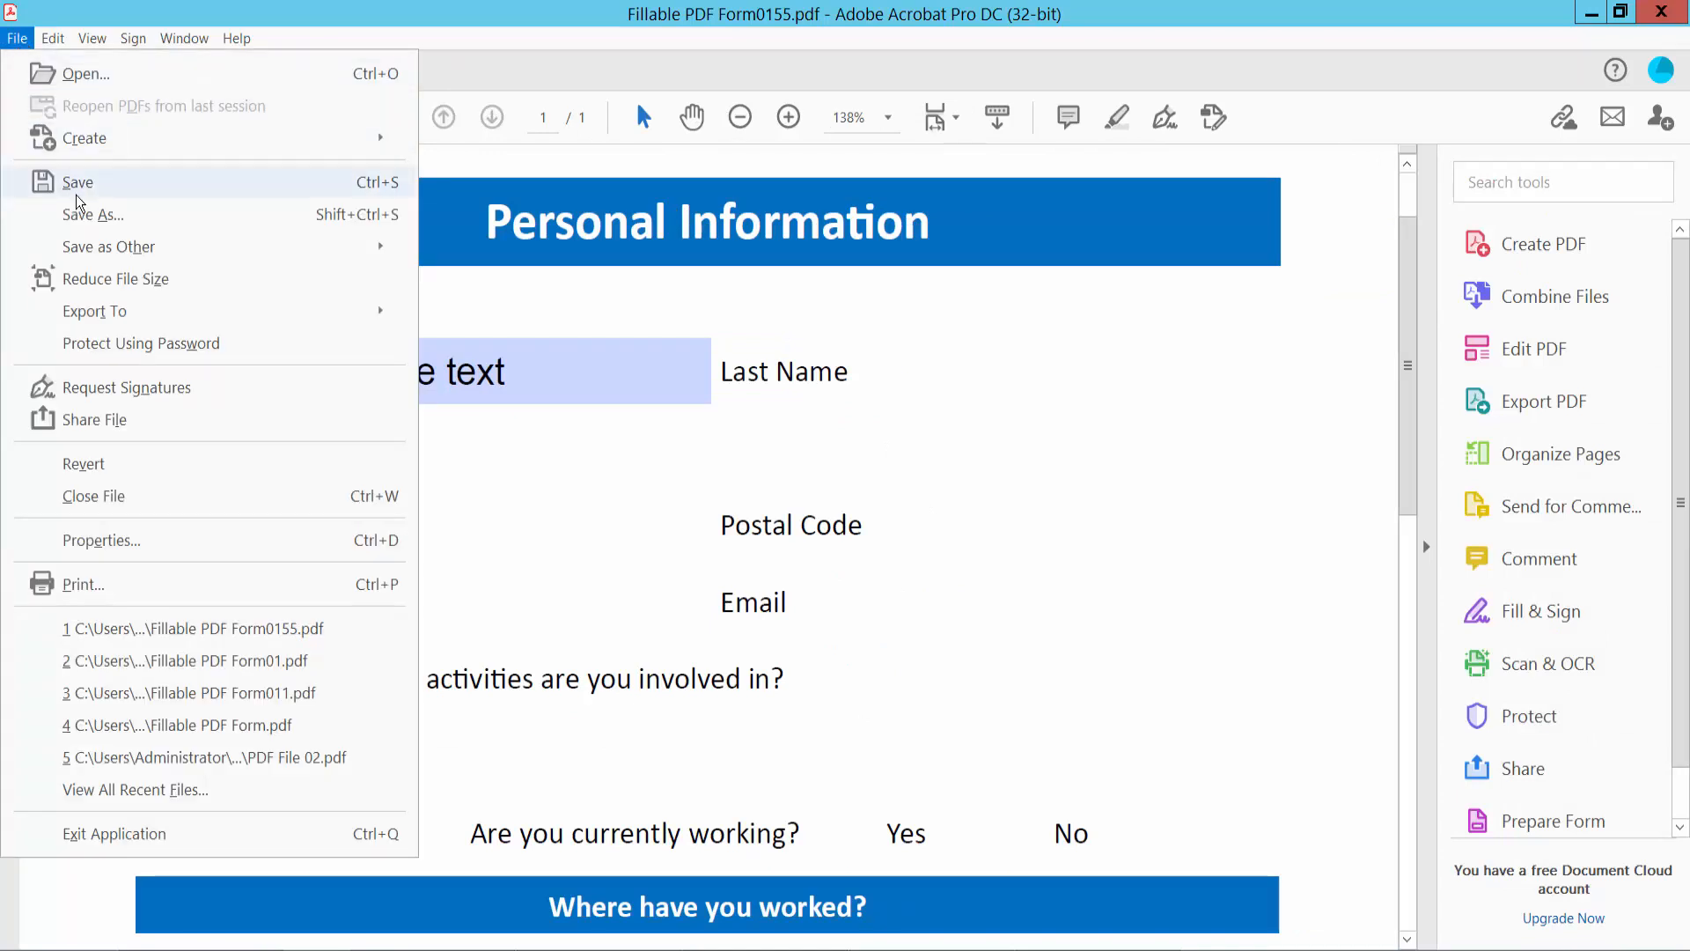